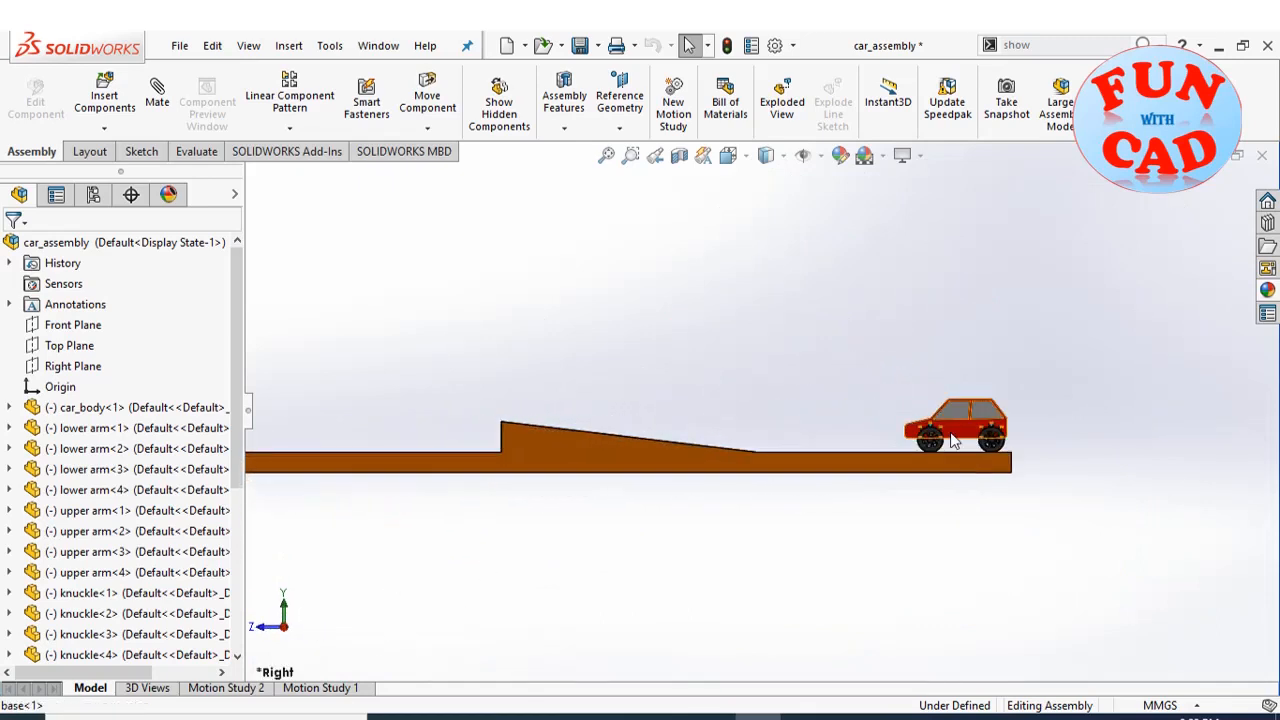
Step: Create a new Motion Study 3 on the car-and-ramp assembly
left_click(415, 687)
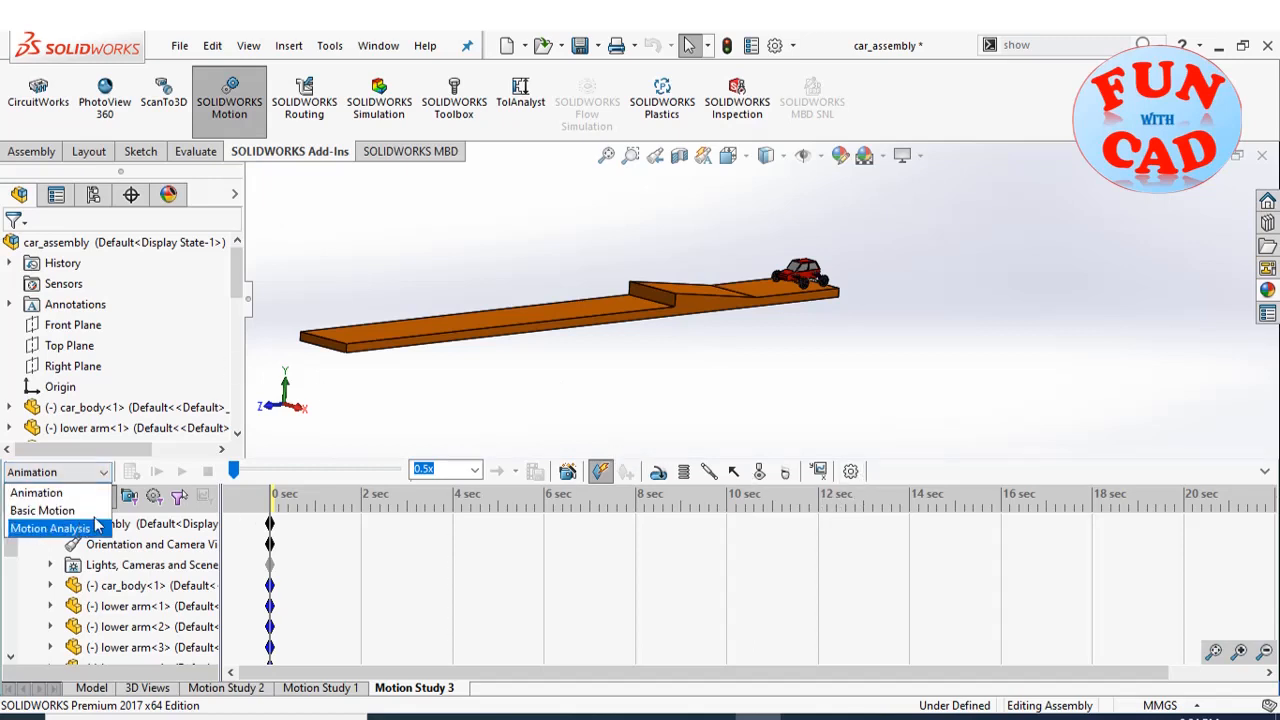
Step: Set Motion Study 3 to Motion Analysis and accept its study properties
left_click(50, 528)
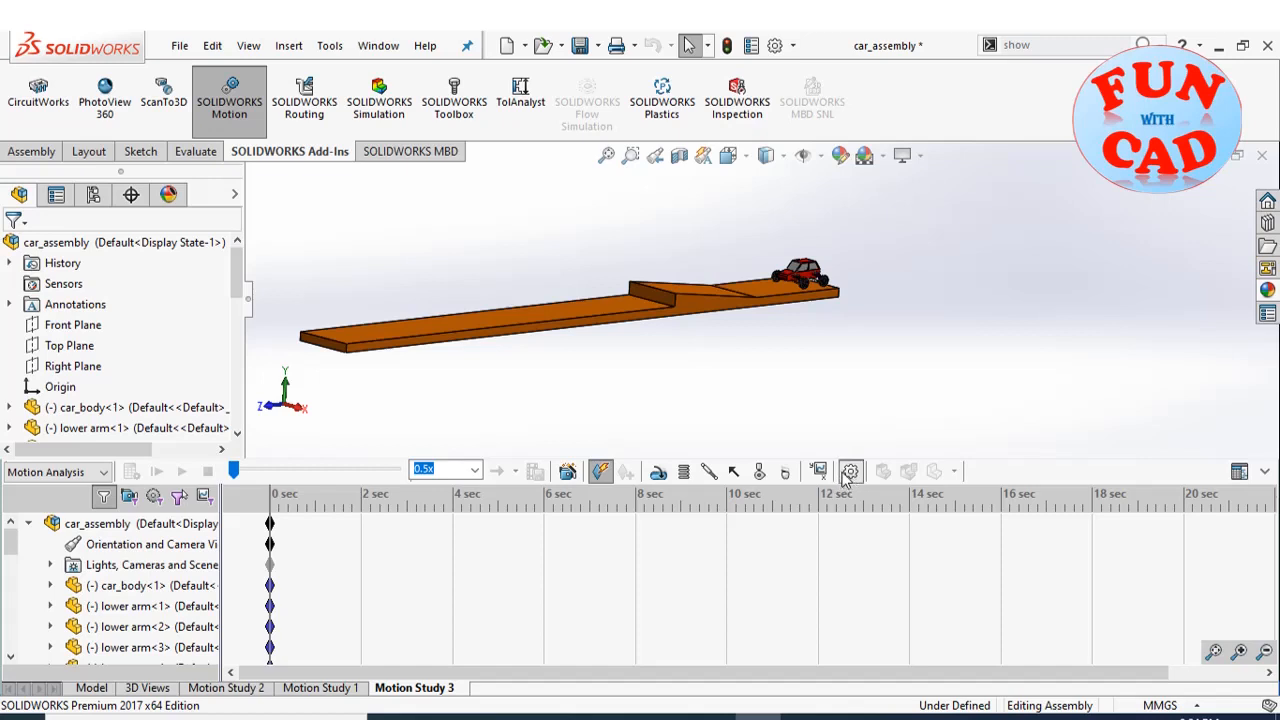
mouse_move(742, 600)
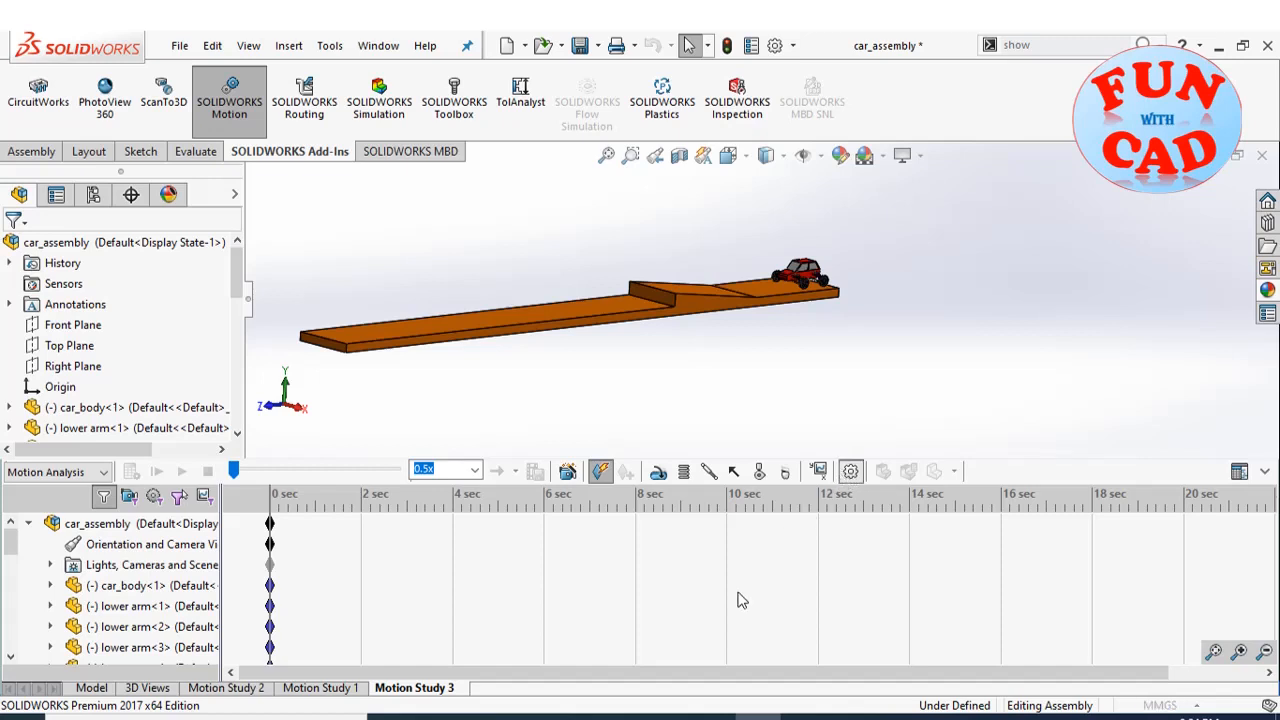
mouse_move(560, 497)
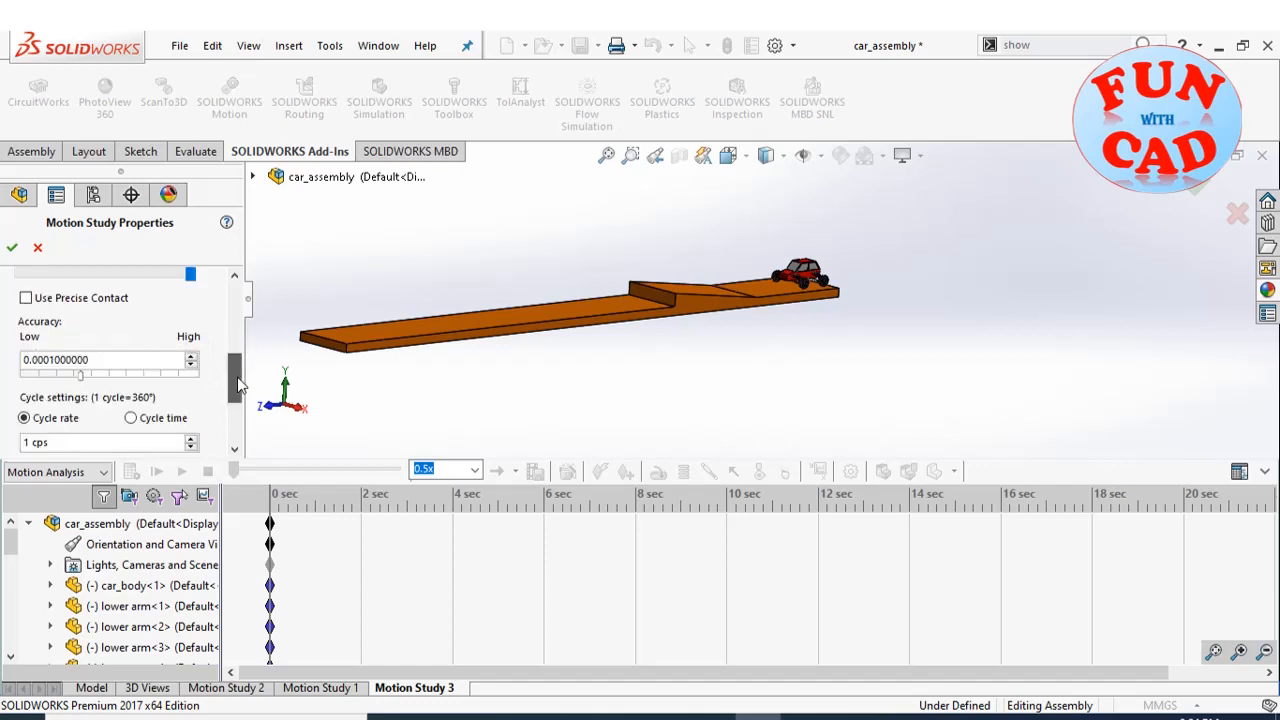
left_click(100, 359)
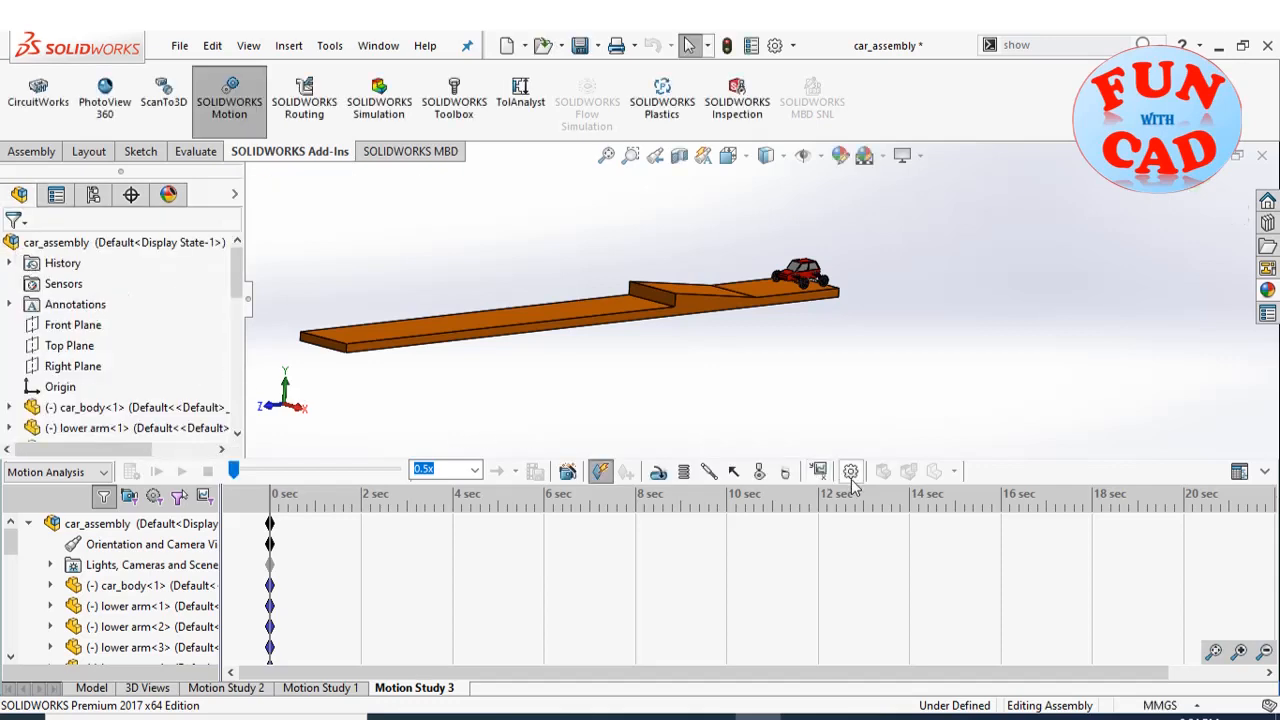
Step: Add gravity to Motion Study 3 and confirm its direction
left_click(850, 471)
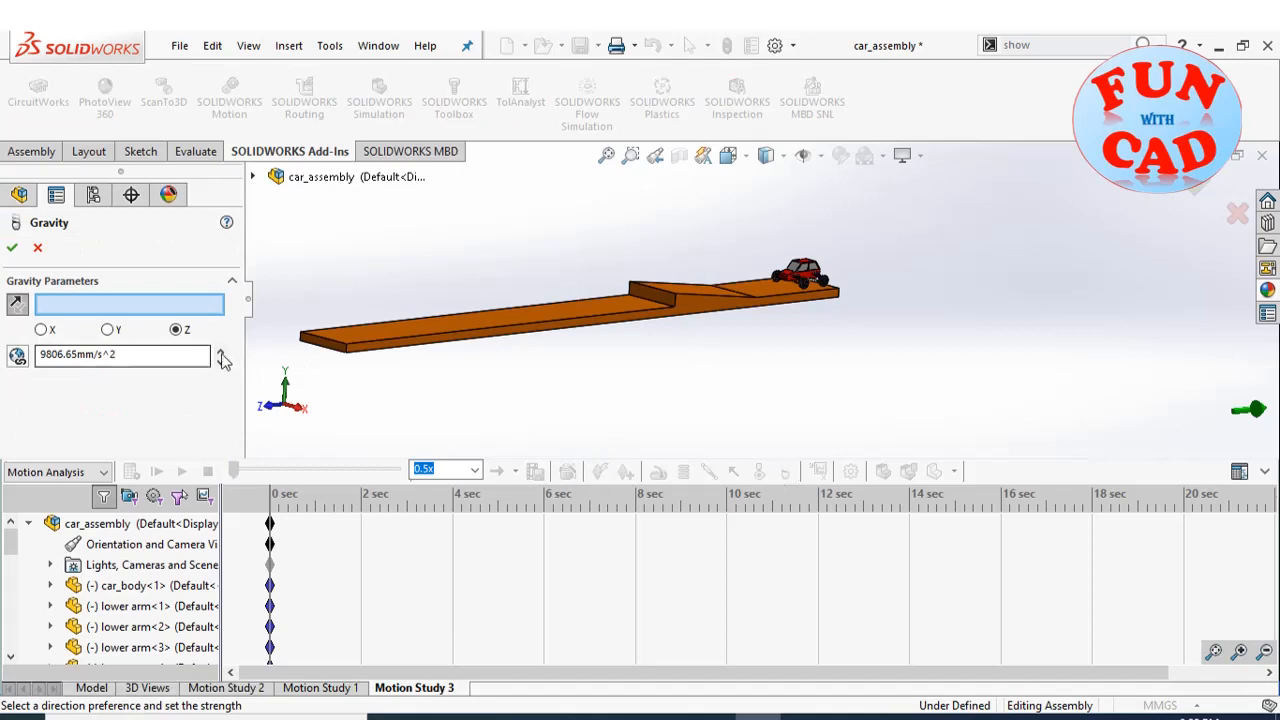
left_click(106, 329)
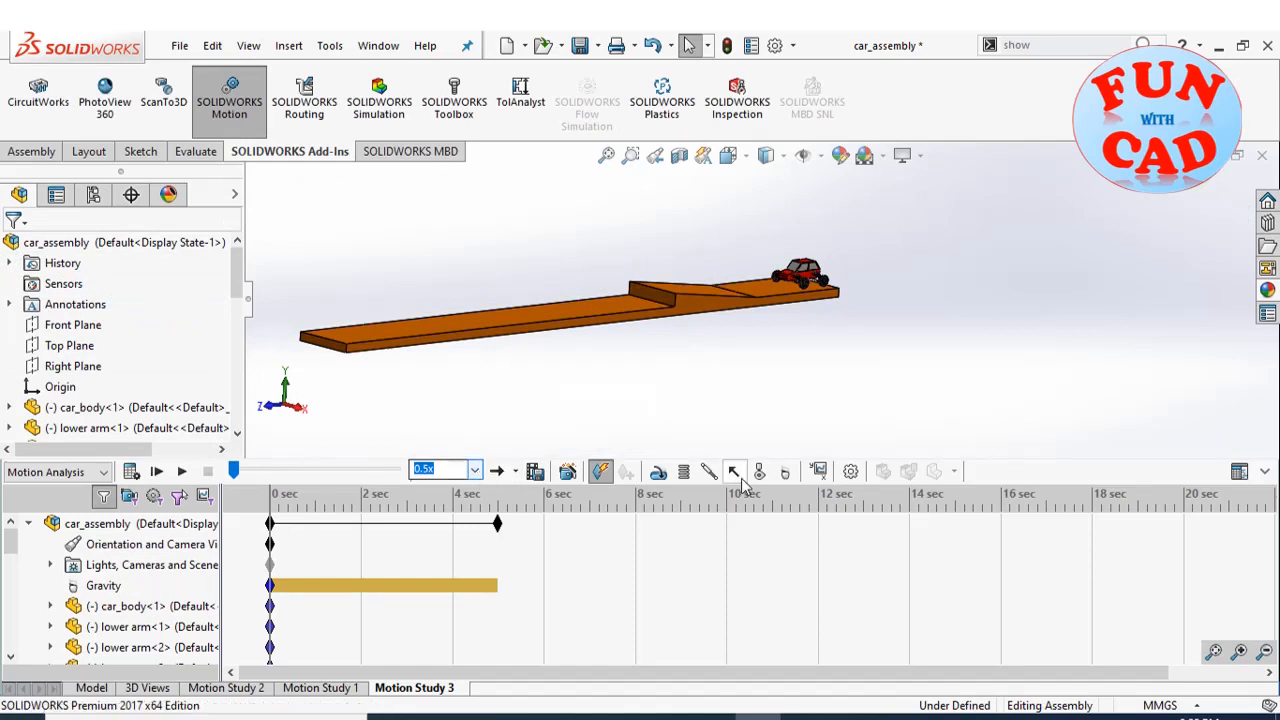
mouse_move(709, 471)
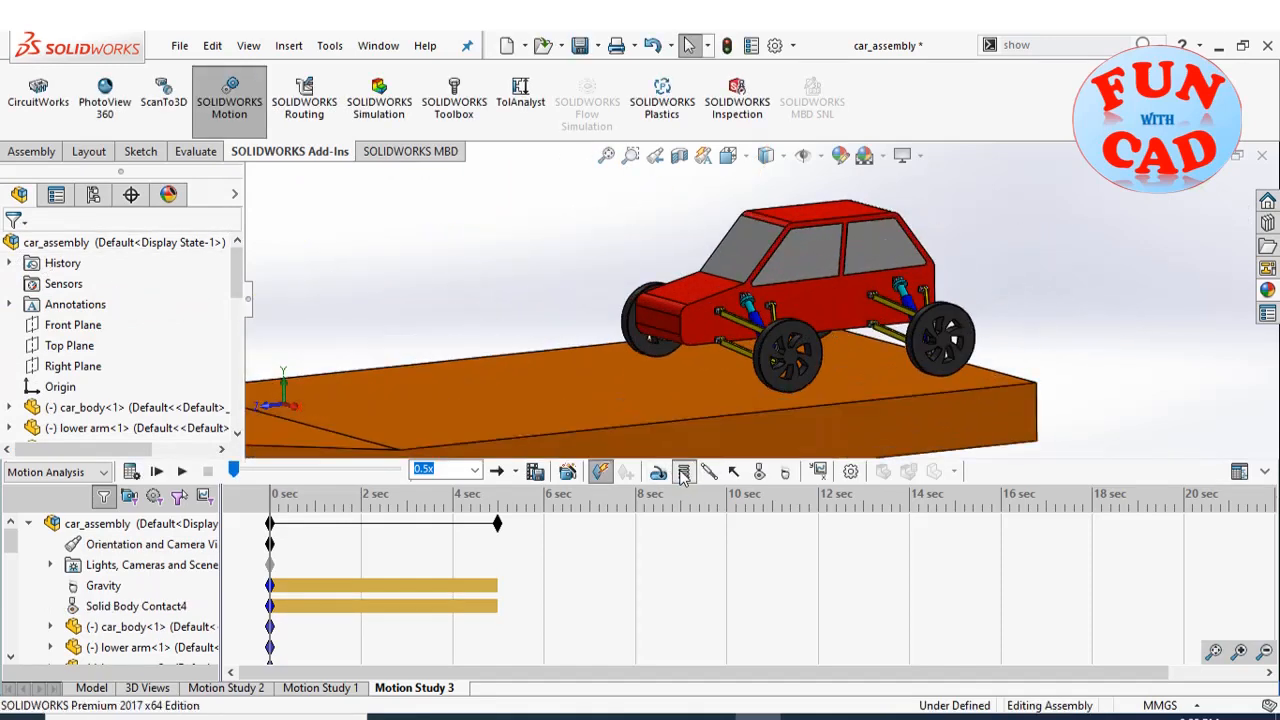
Step: Add LinearSpring5 and LinearSpring6 between the ends of two shock absorber springs
left_click(657, 471)
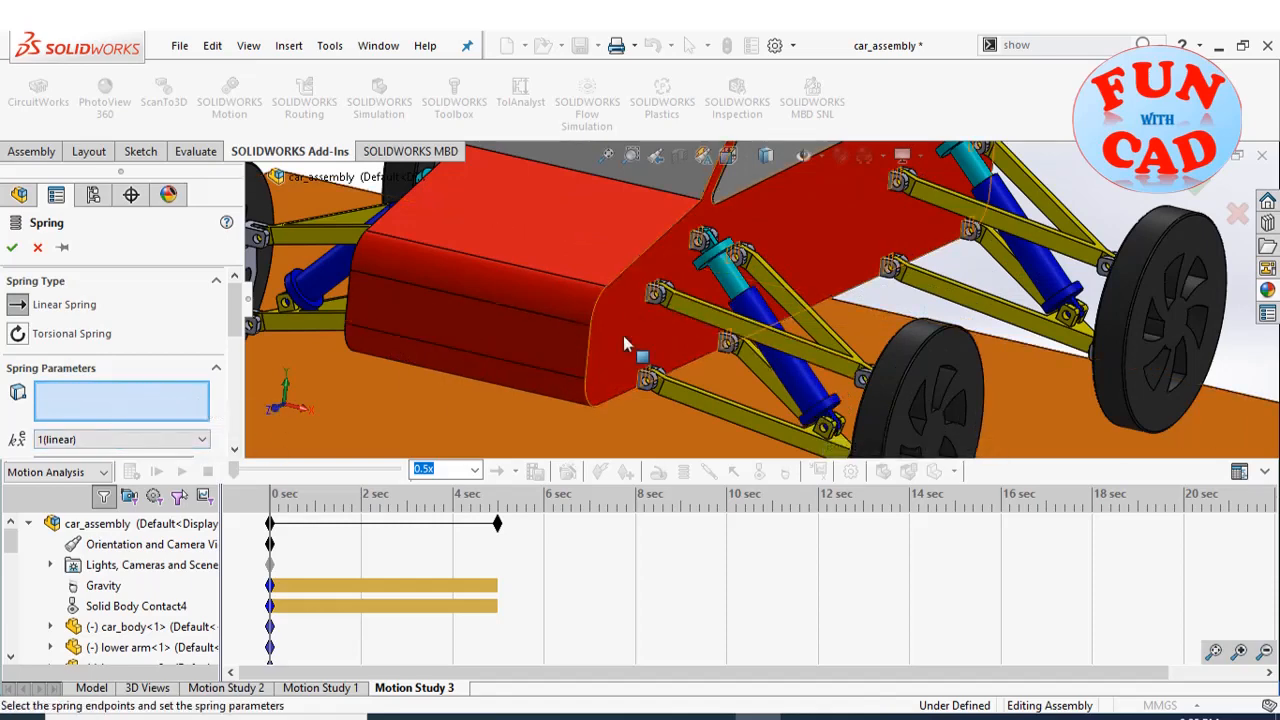
left_click(725, 255)
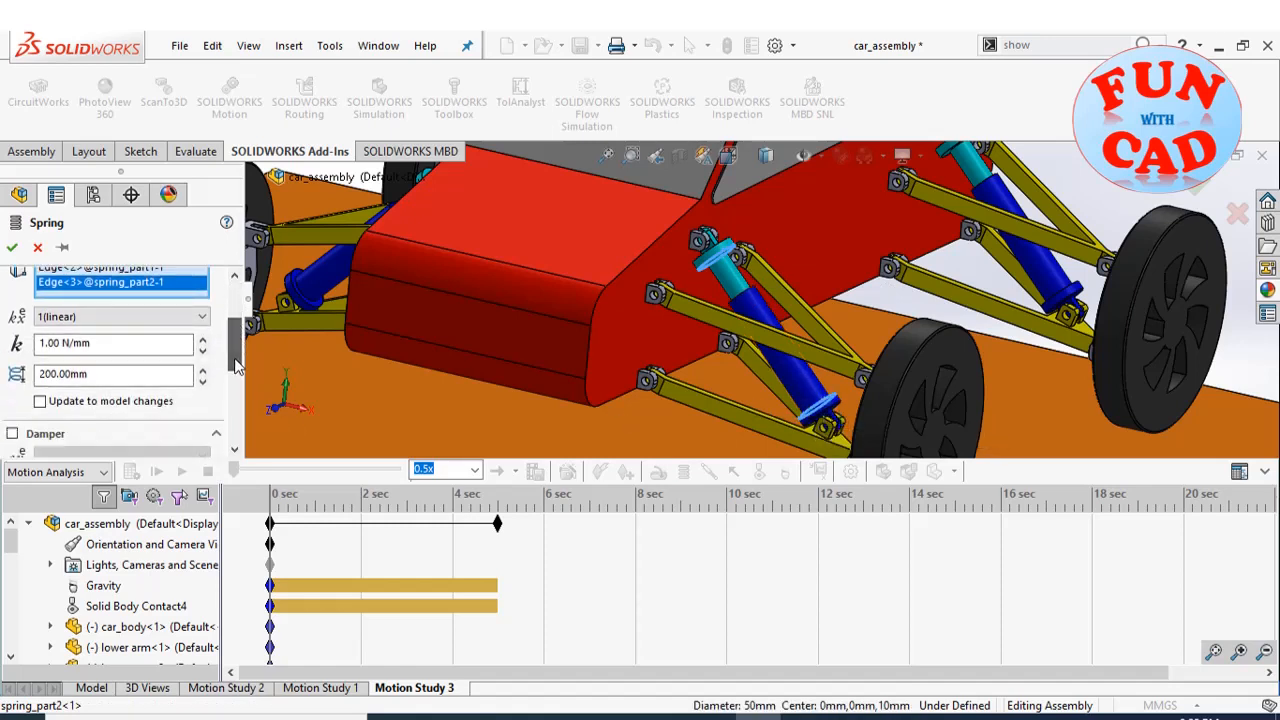
left_click(113, 343)
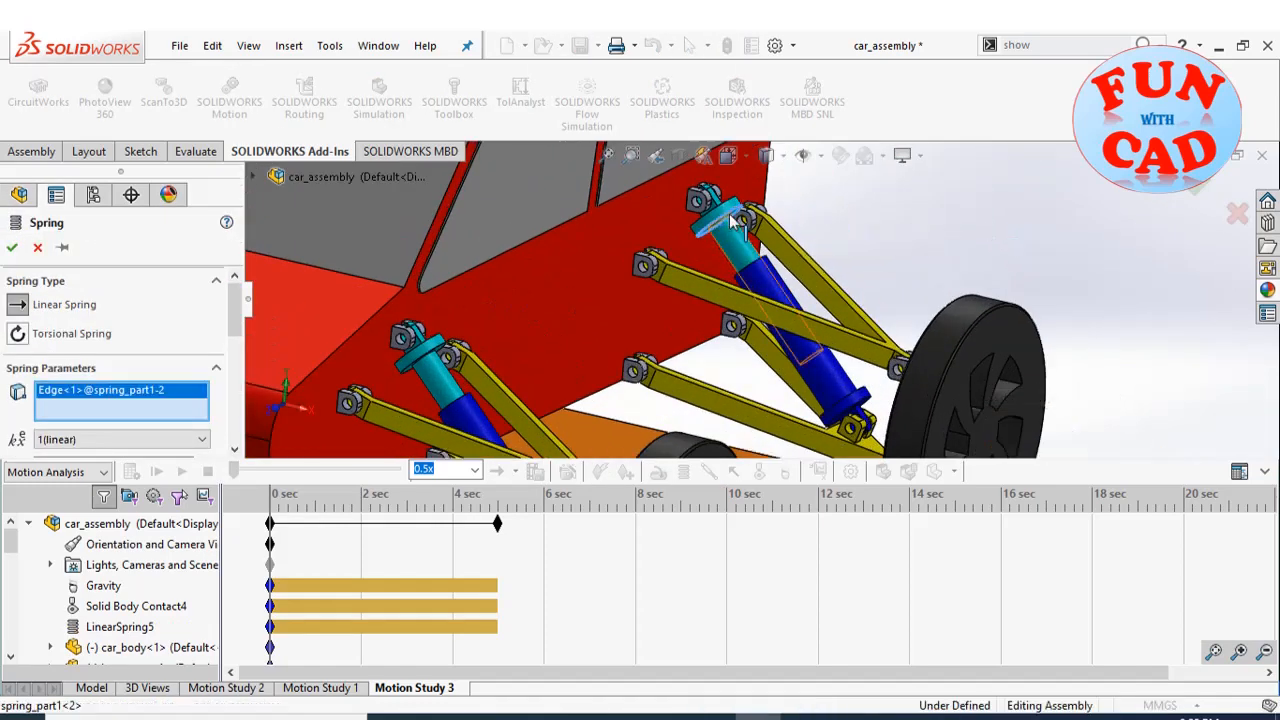
left_click(840, 415)
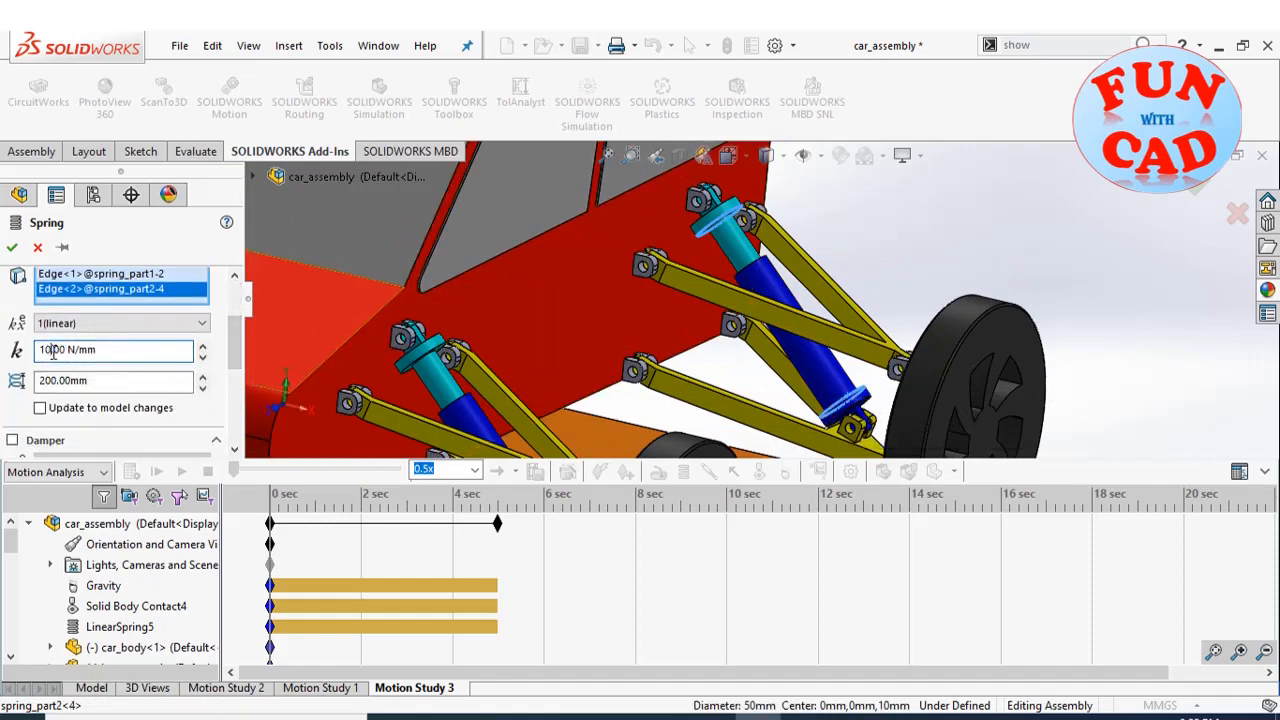
left_click(11, 247)
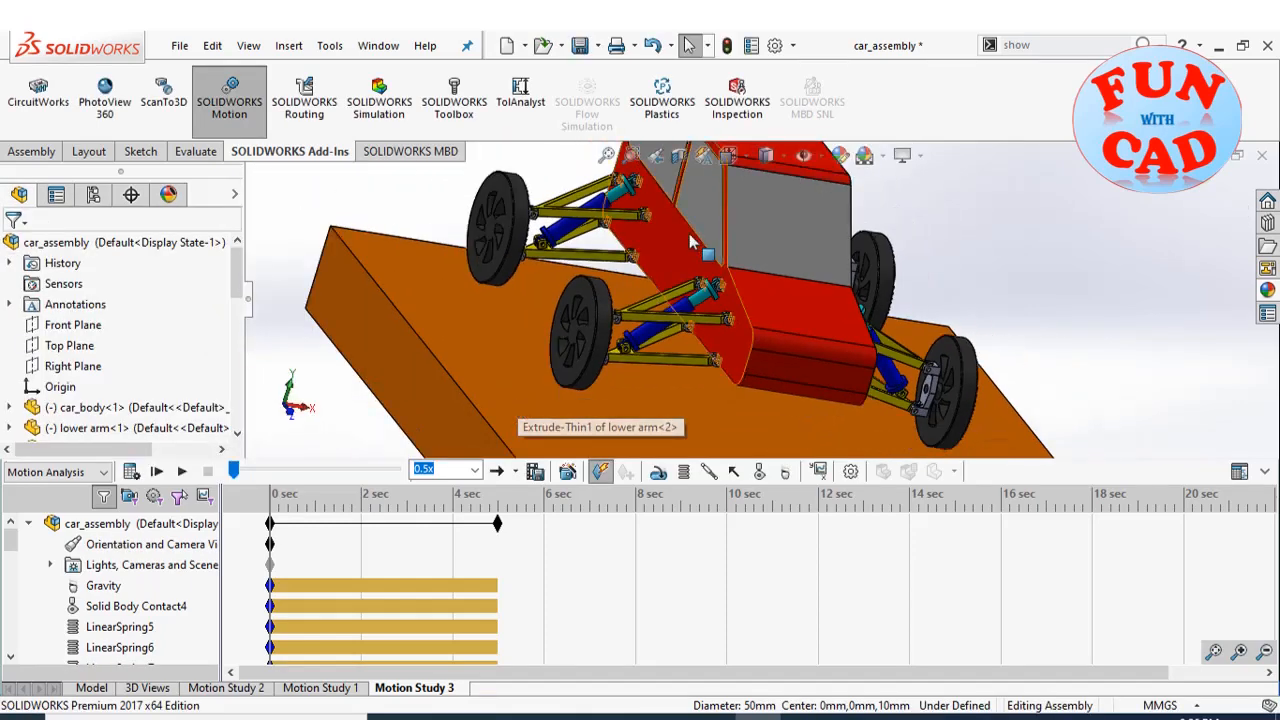
Step: Add the remaining shock springs, LinearSpring7 and LinearSpring8, with 100 N/mm stiffness
left_click(684, 471)
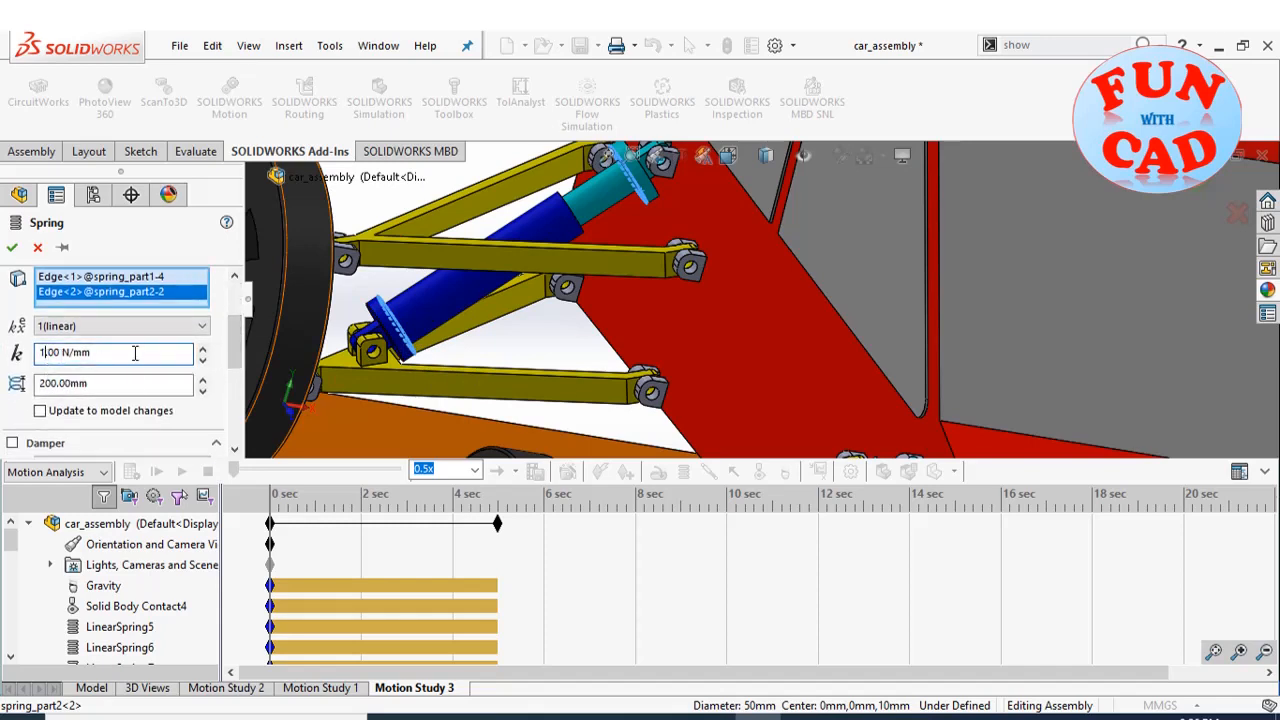
type("100.00 N/mm")
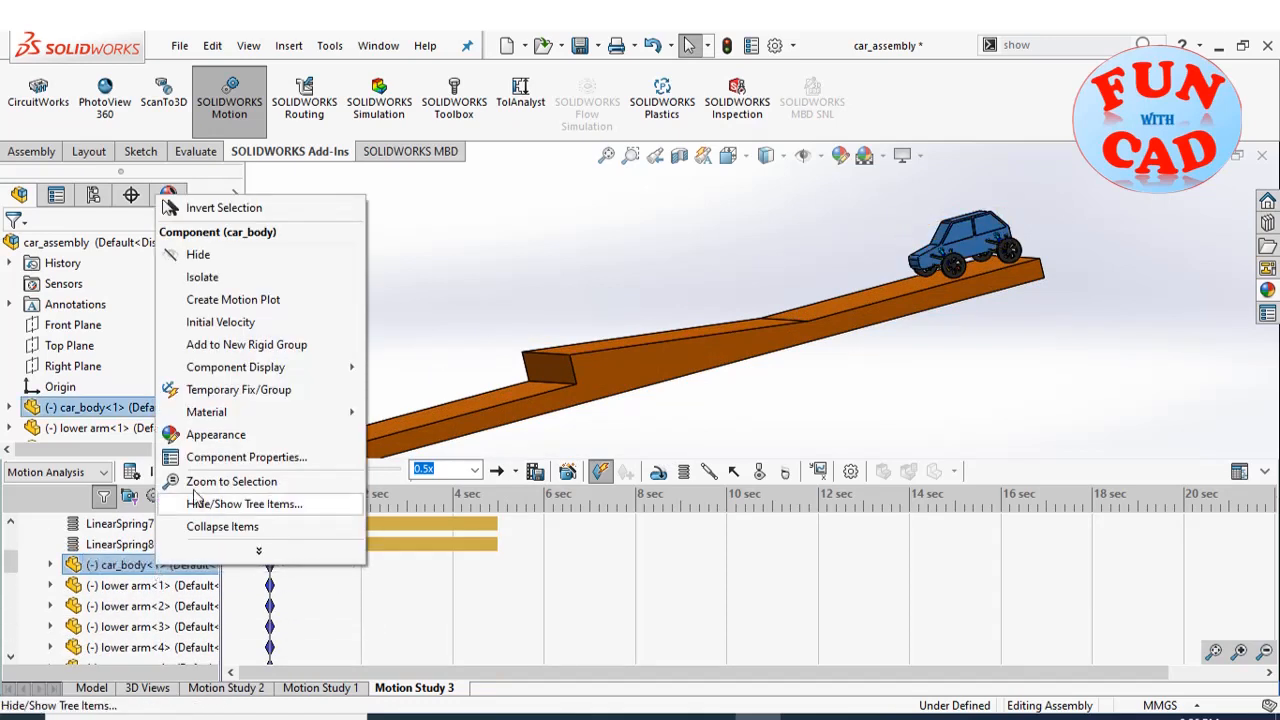
Step: Give the car body a 5000 mm/s initial velocity along the track edge
left_click(220, 321)
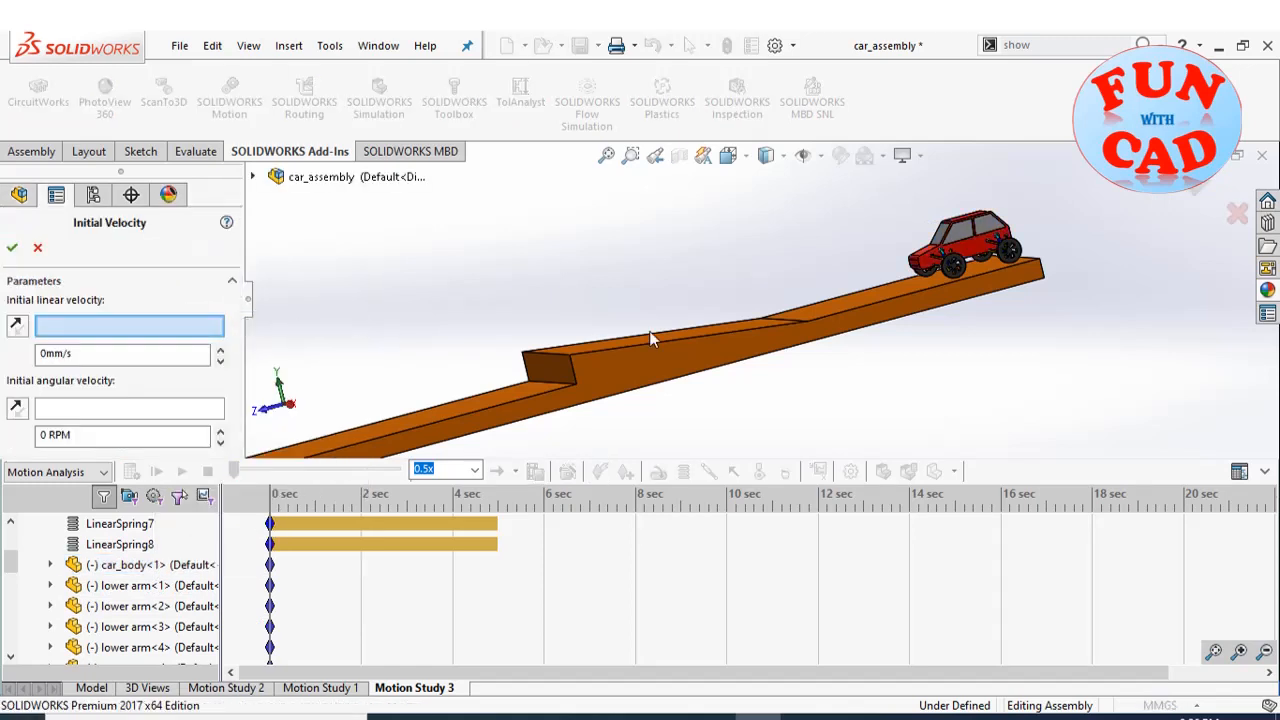
left_click(885, 305)
type("500")
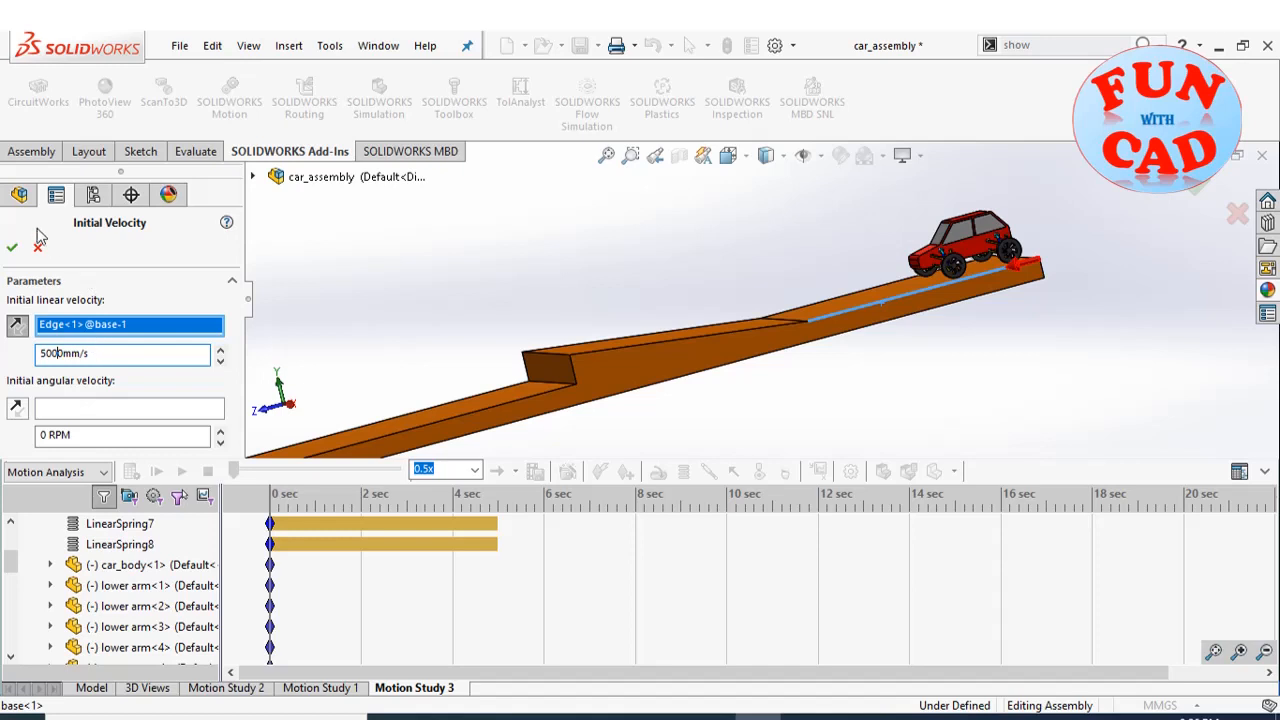
left_click(11, 247)
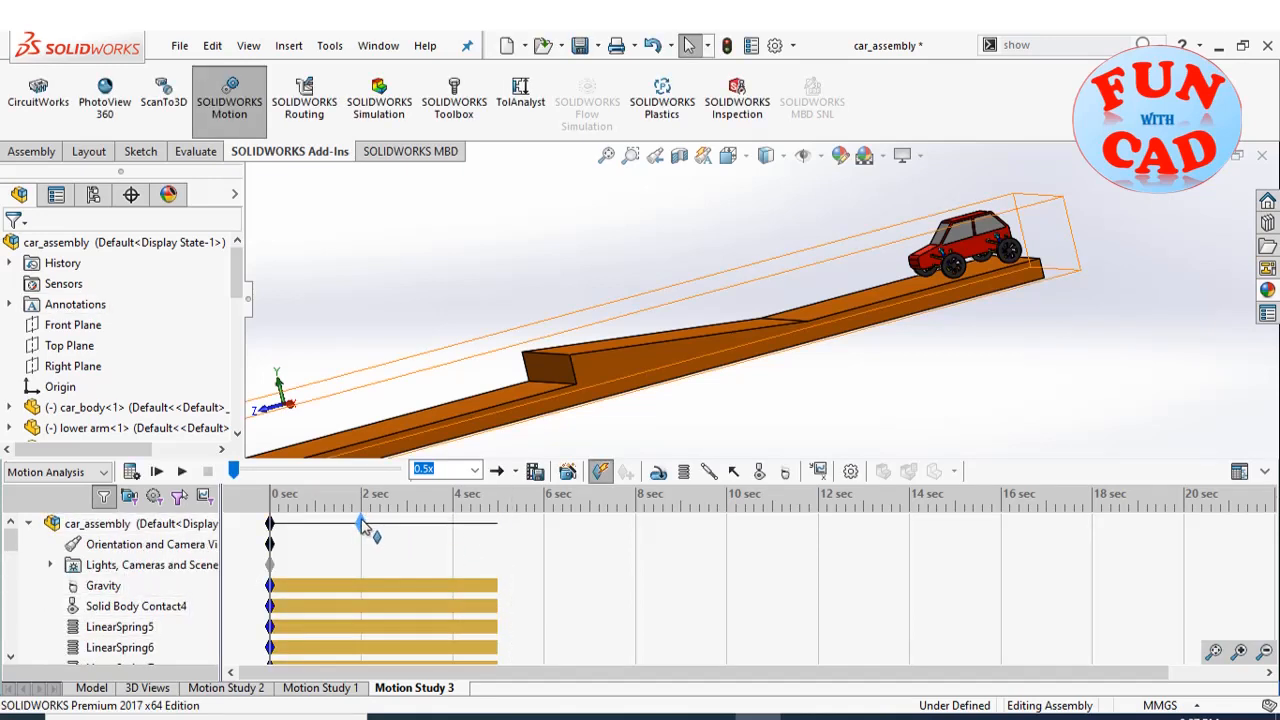
Step: Set playback speed to 1x and calculate the Motion Study 3 results
left_click(474, 469)
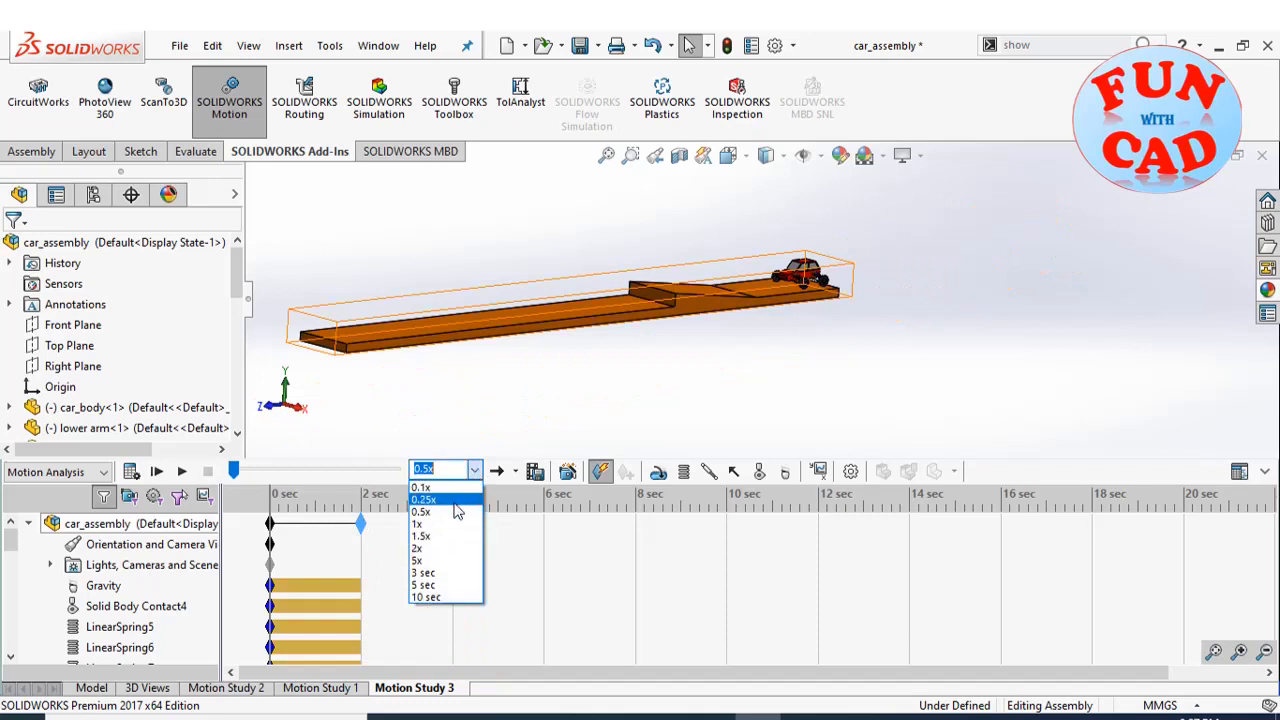
left_click(416, 524)
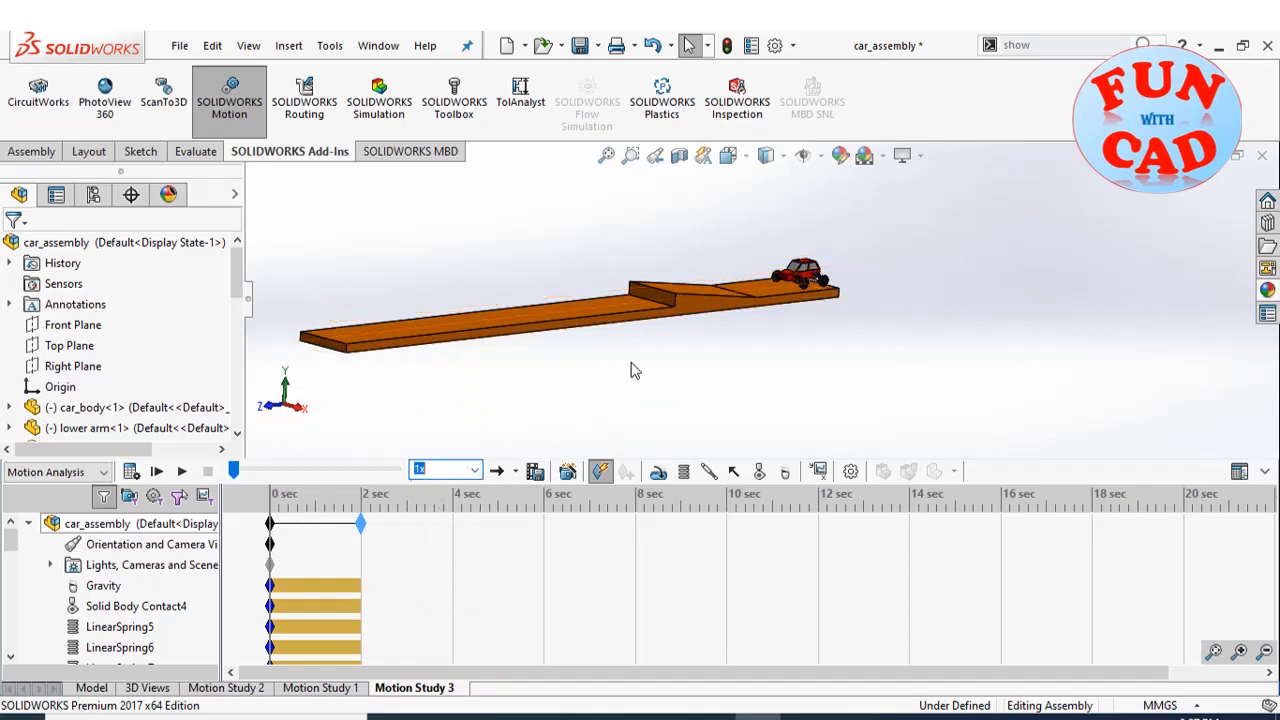
mouse_move(131, 471)
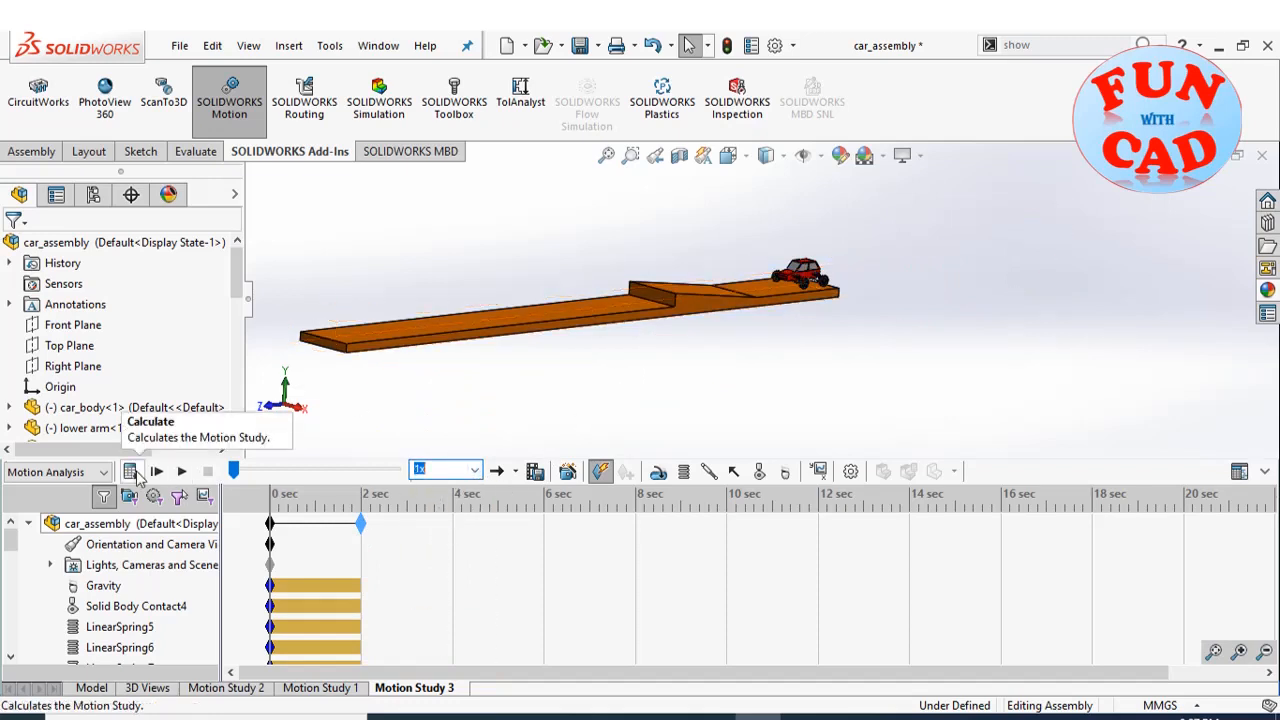
left_click(131, 471)
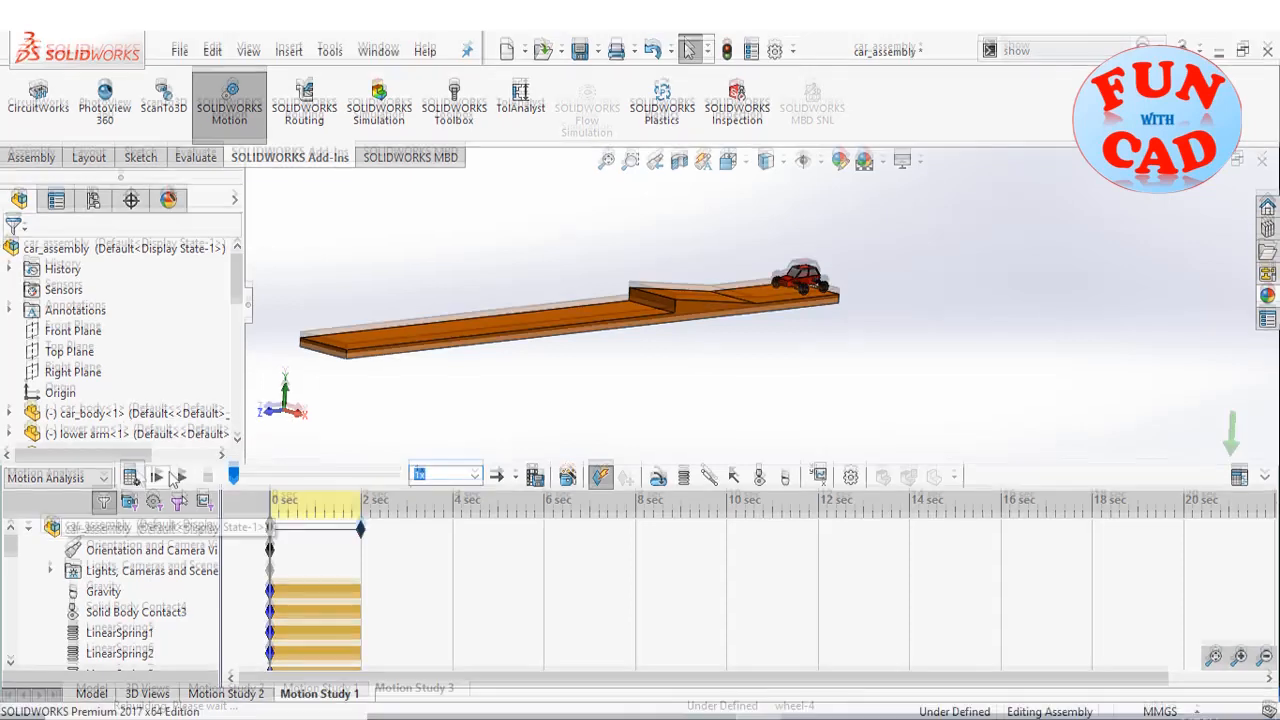
Step: Play the Motion Study 1 car animation from the start at 0.5x speed
left_click(157, 476)
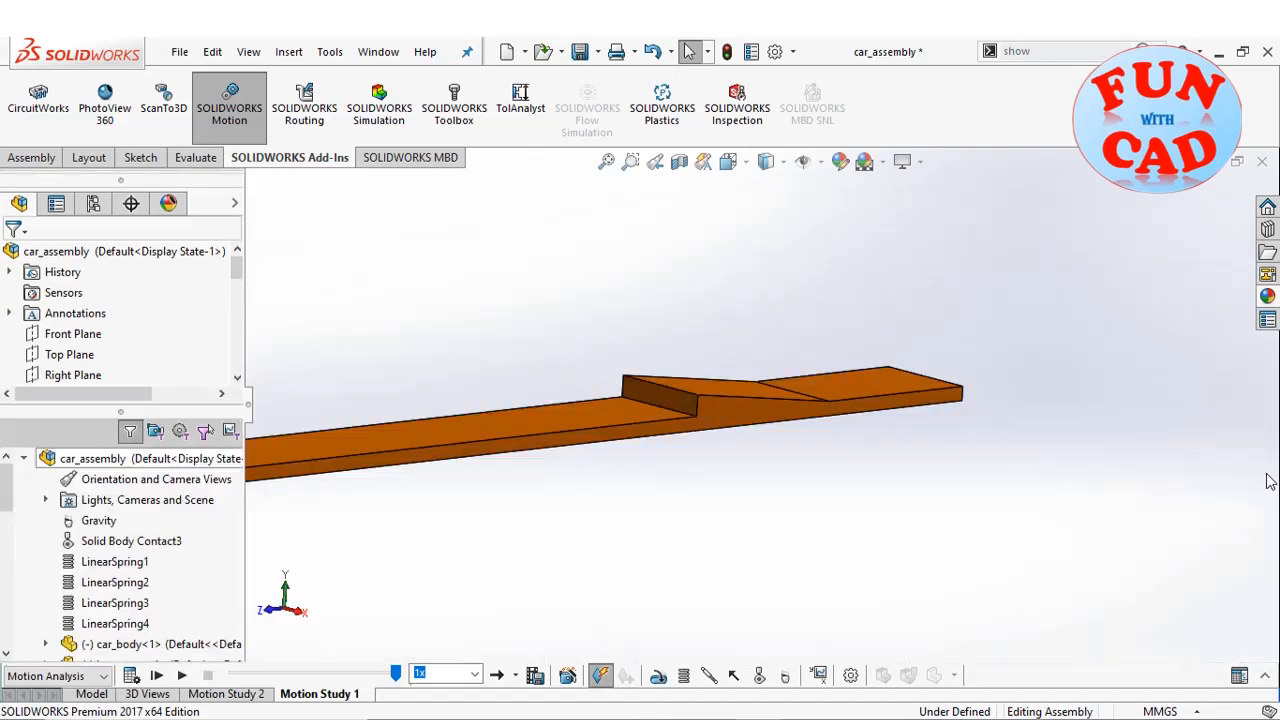
left_click(473, 673)
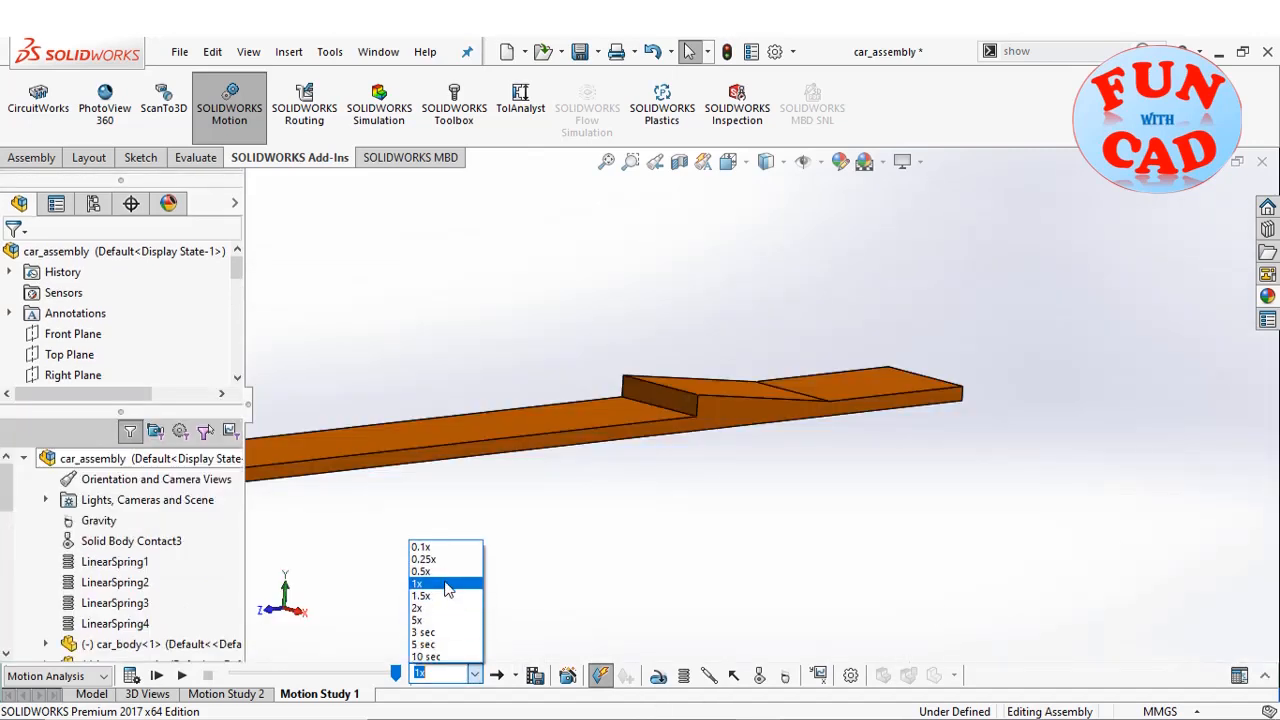
left_click(421, 571)
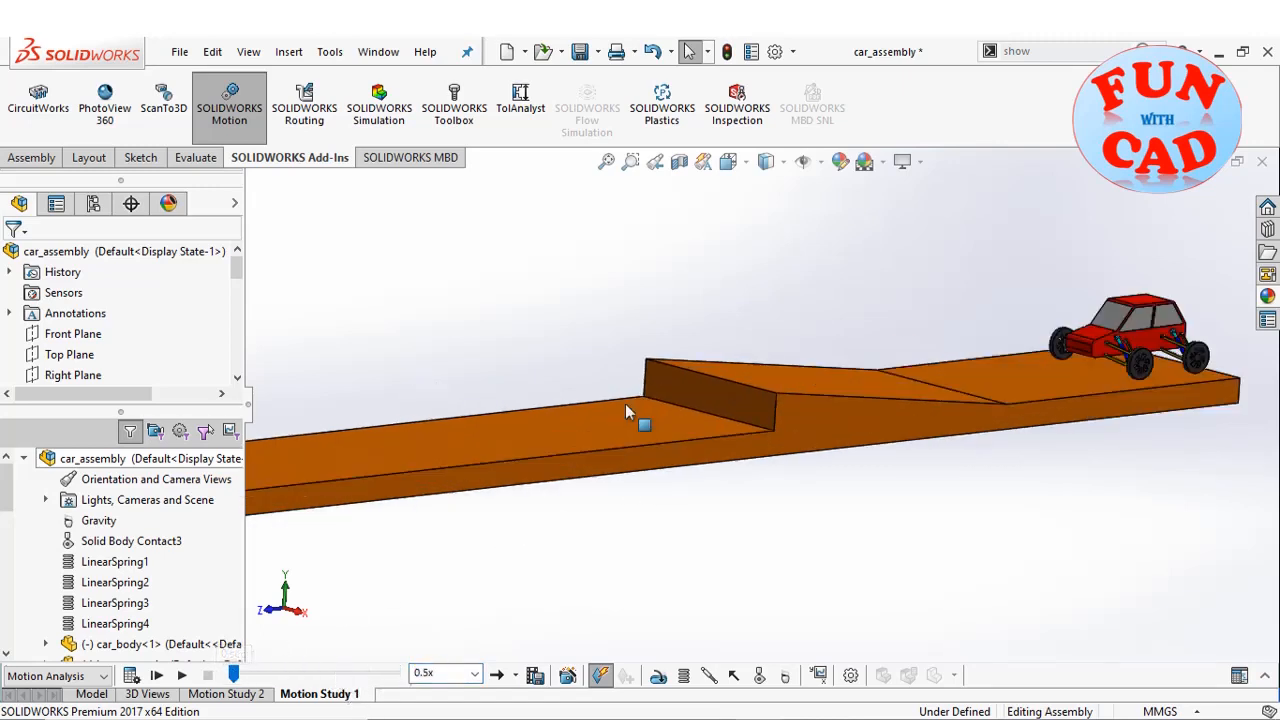
left_click(157, 675)
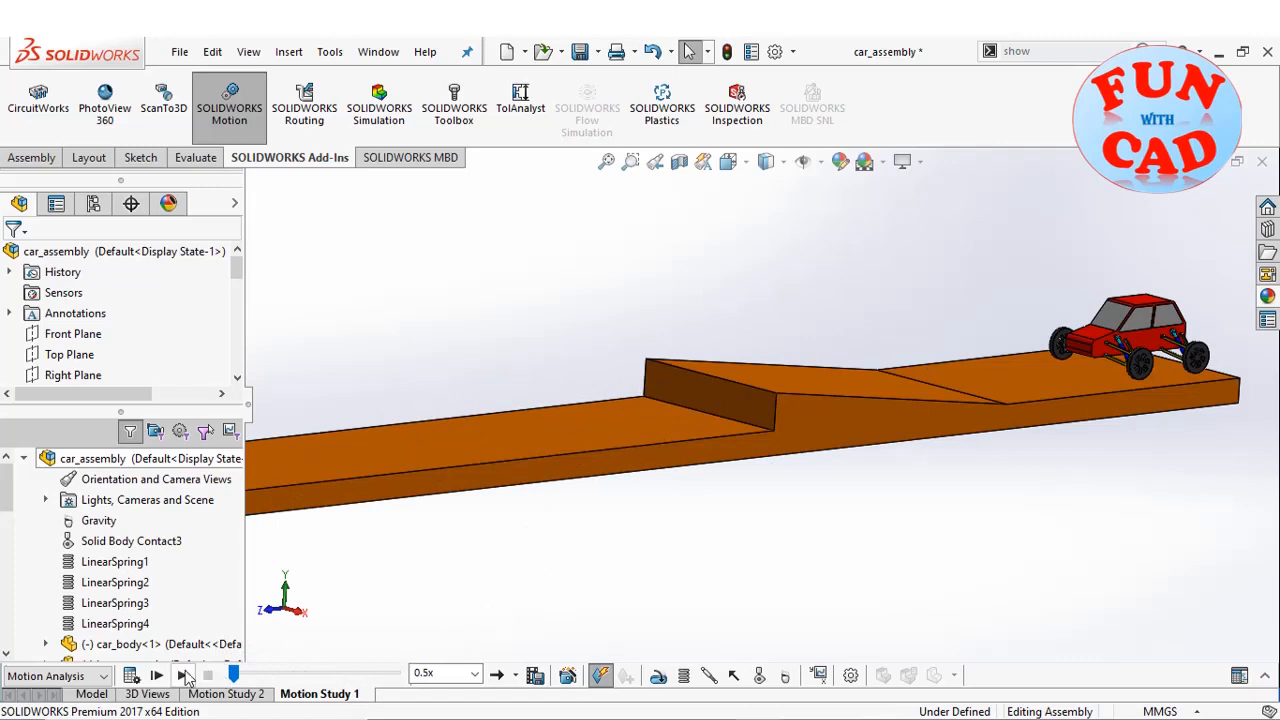
left_click(156, 674)
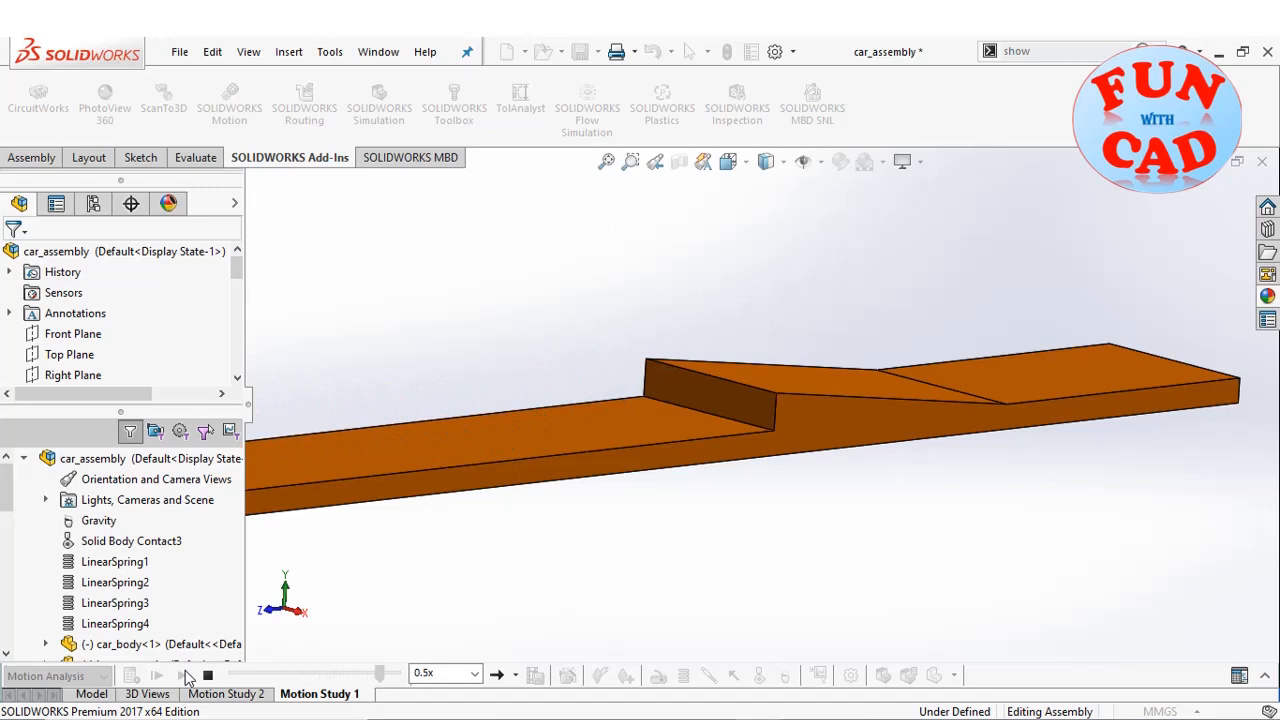
left_click(229, 100)
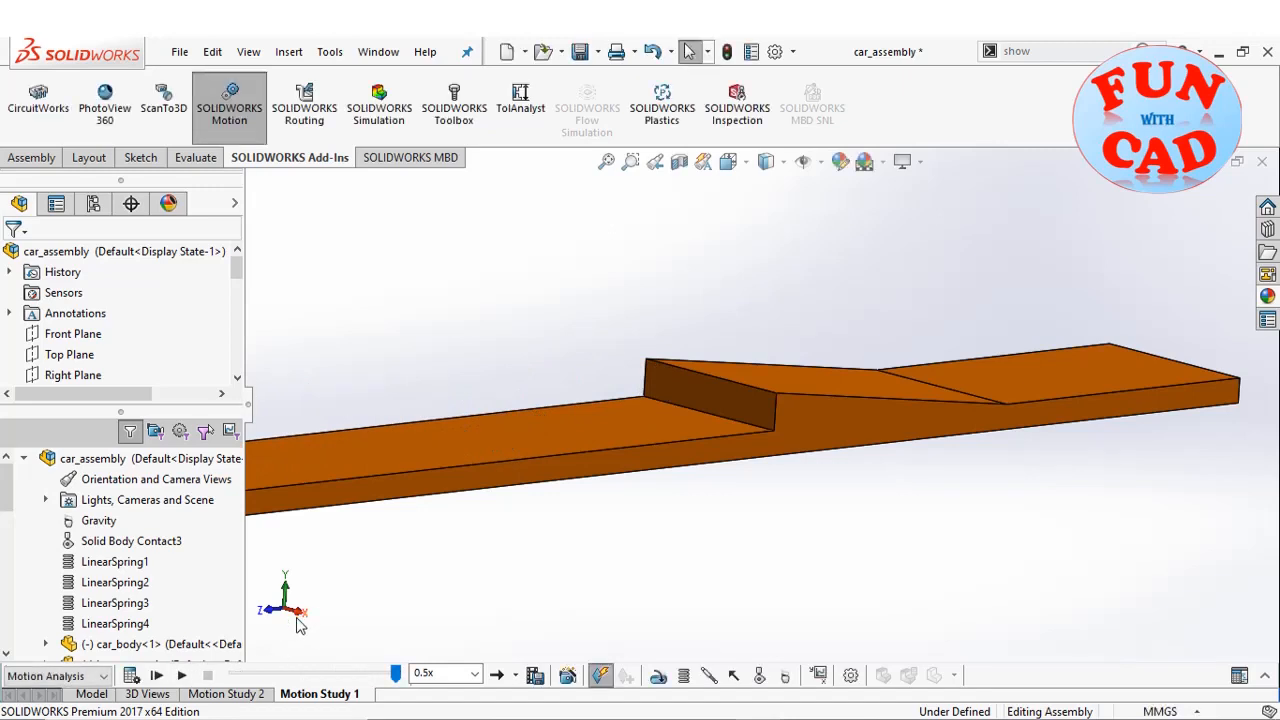
left_click(156, 674)
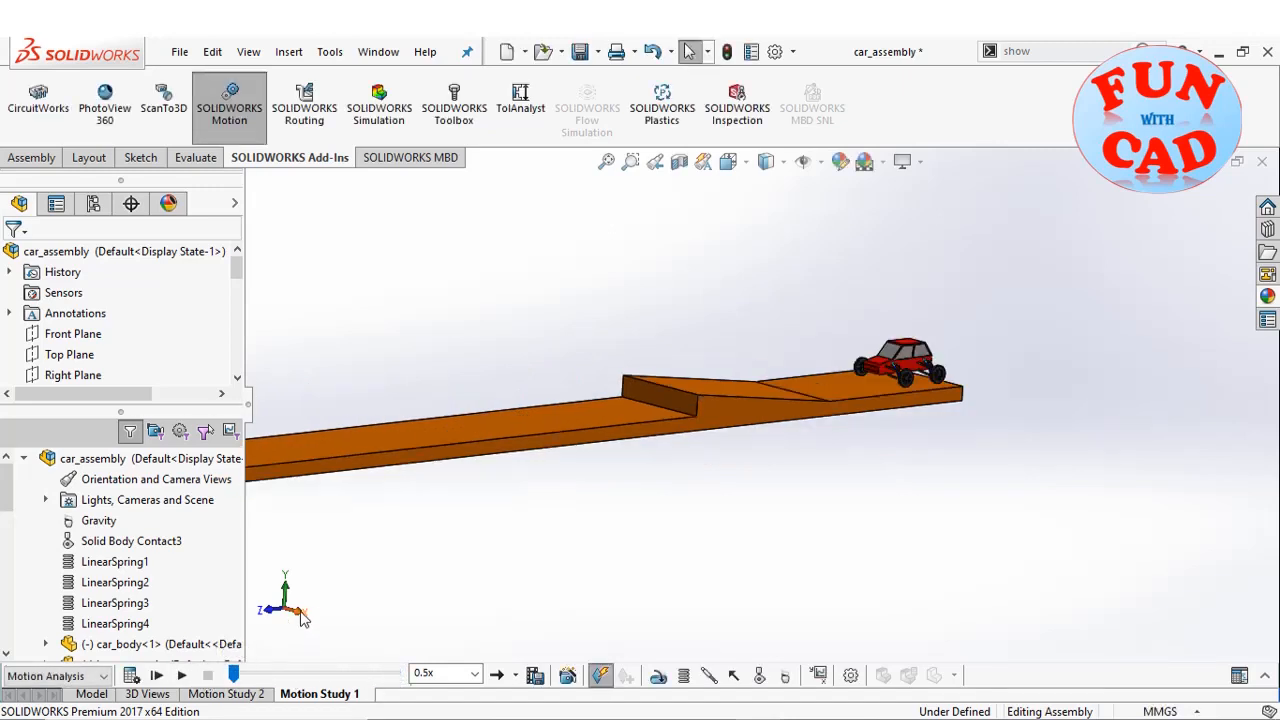
Step: Replay the car approaching the ramp from the Right view at 0.1x speed
left_click(473, 672)
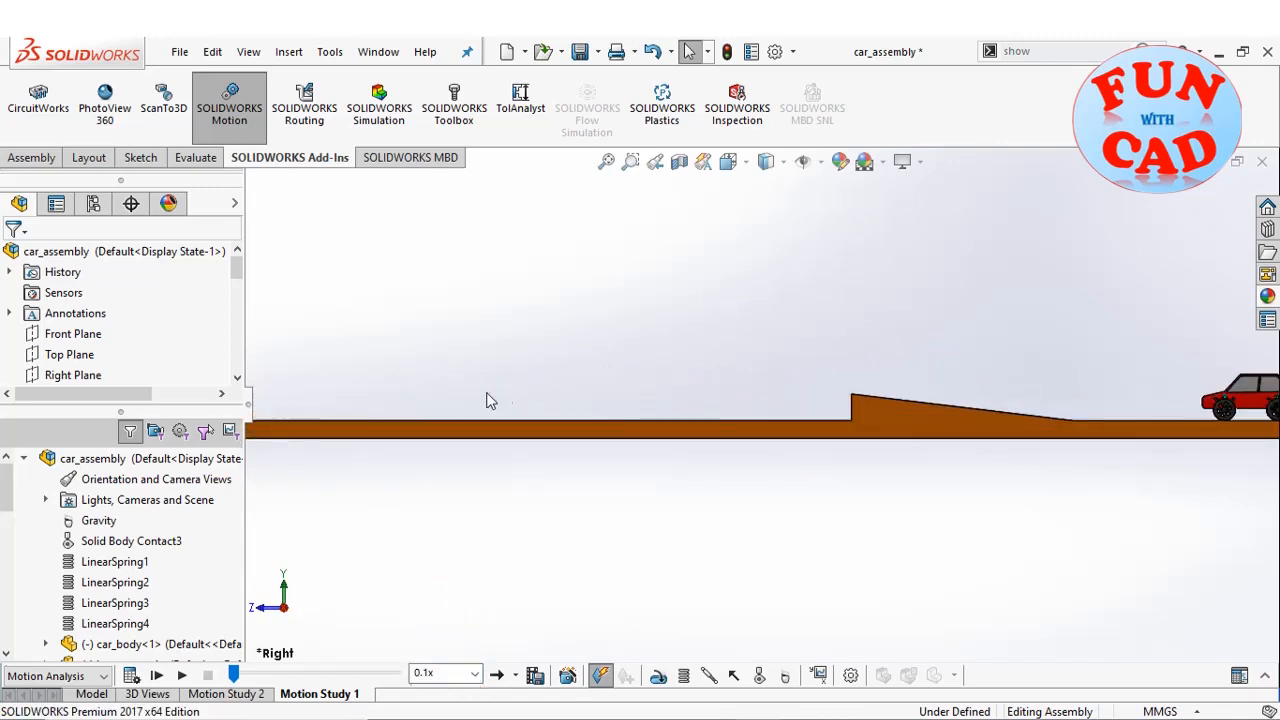
mouse_move(484, 376)
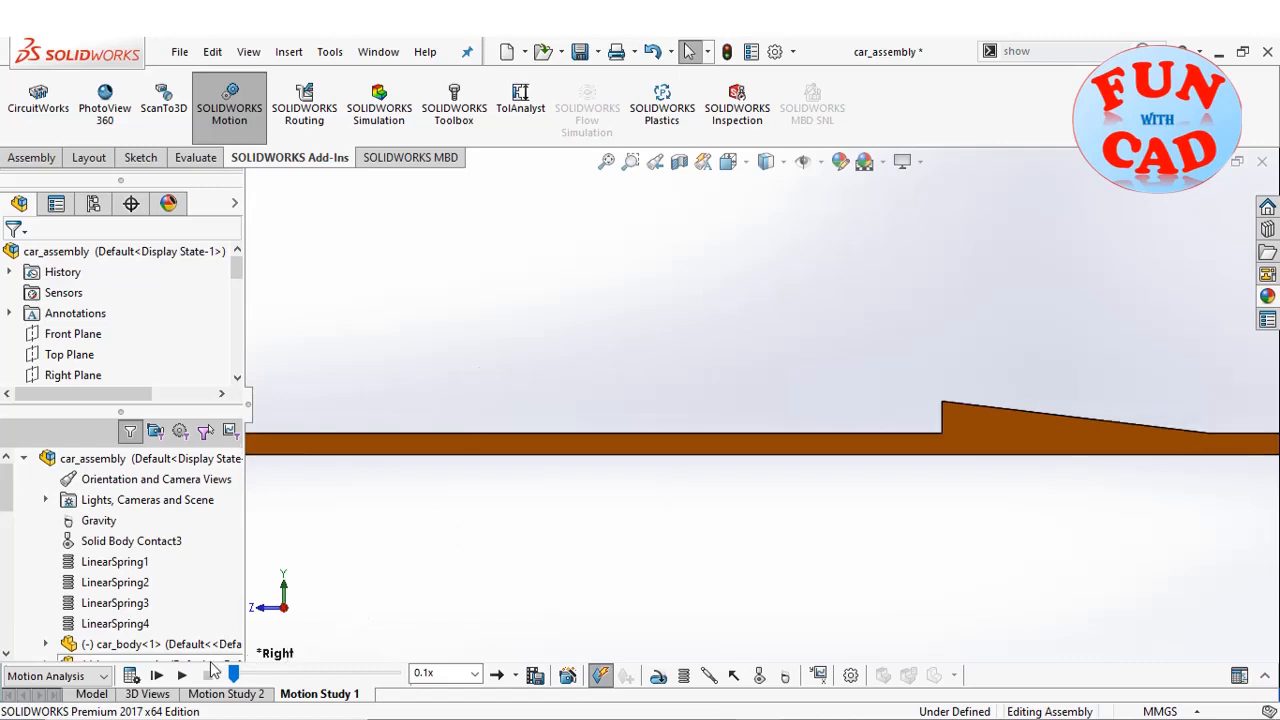
left_click(157, 675)
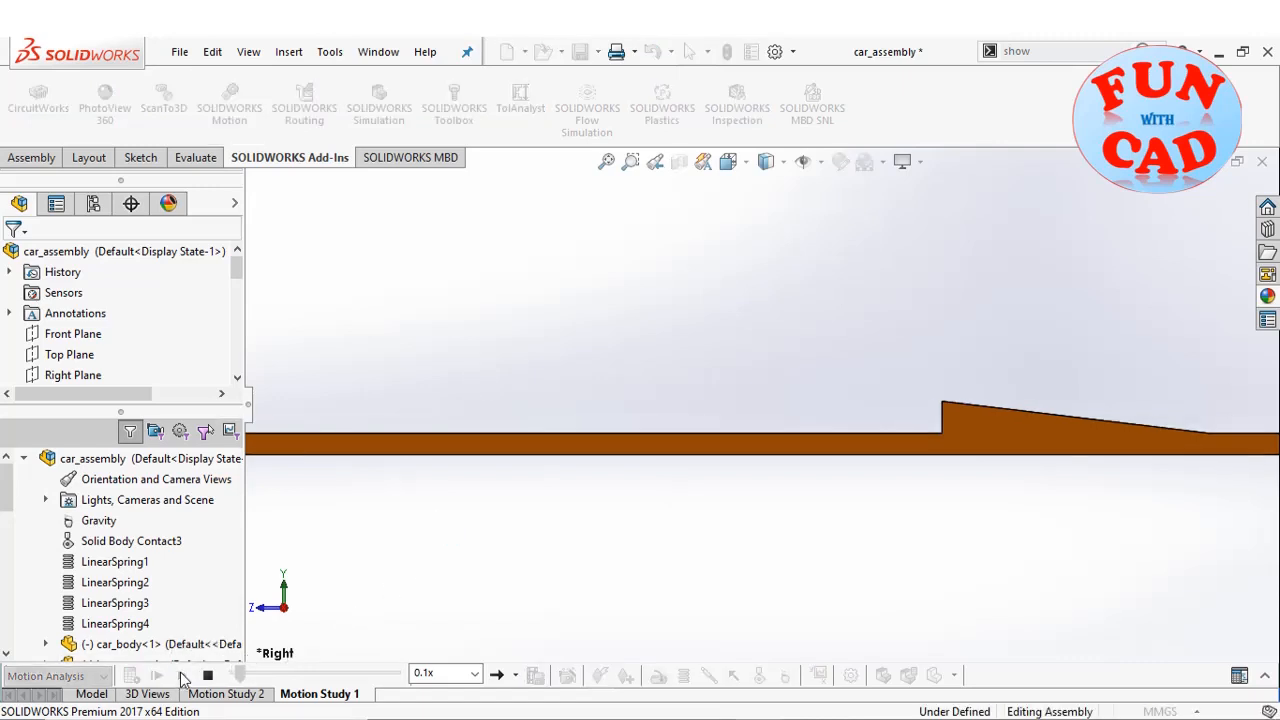
left_click(156, 675)
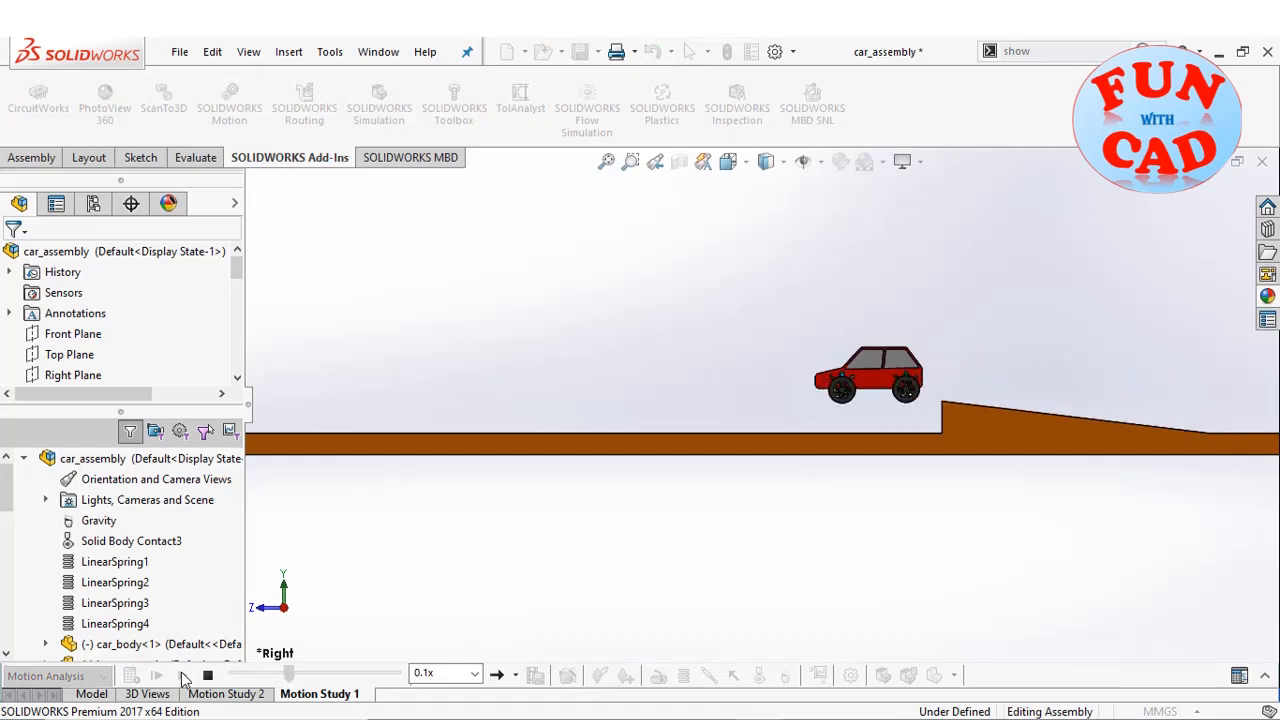
left_click(157, 675)
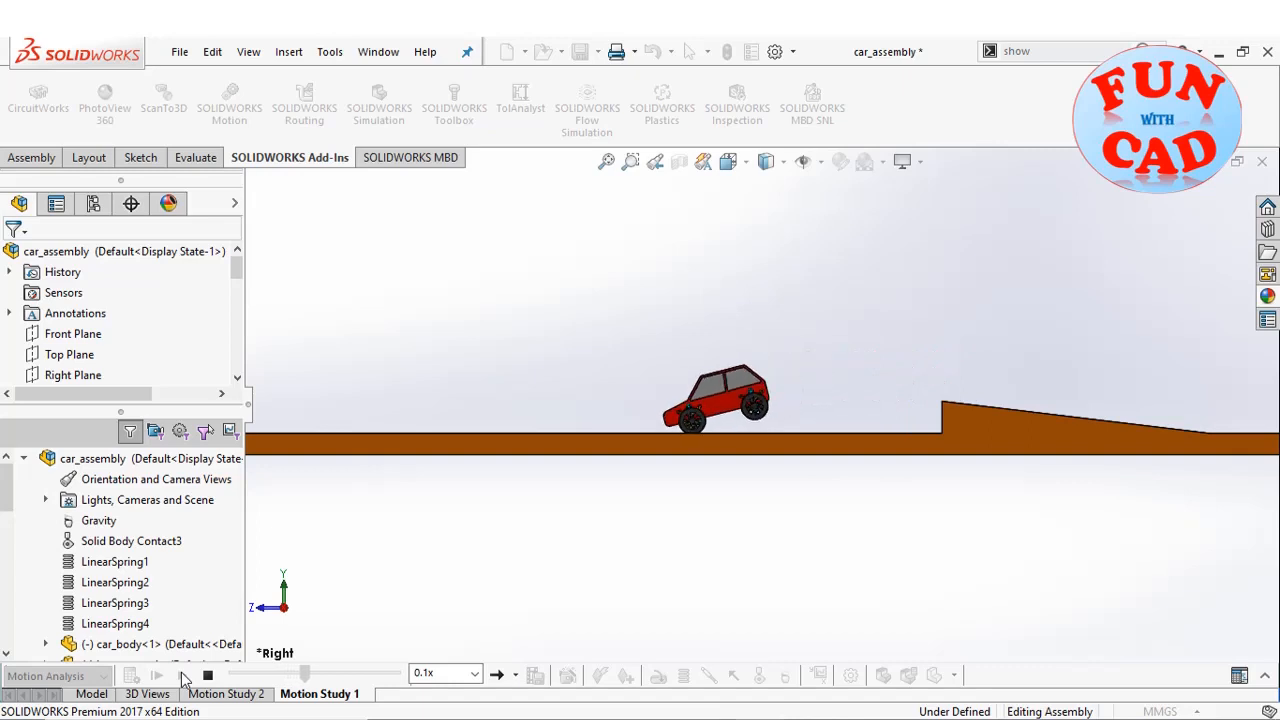